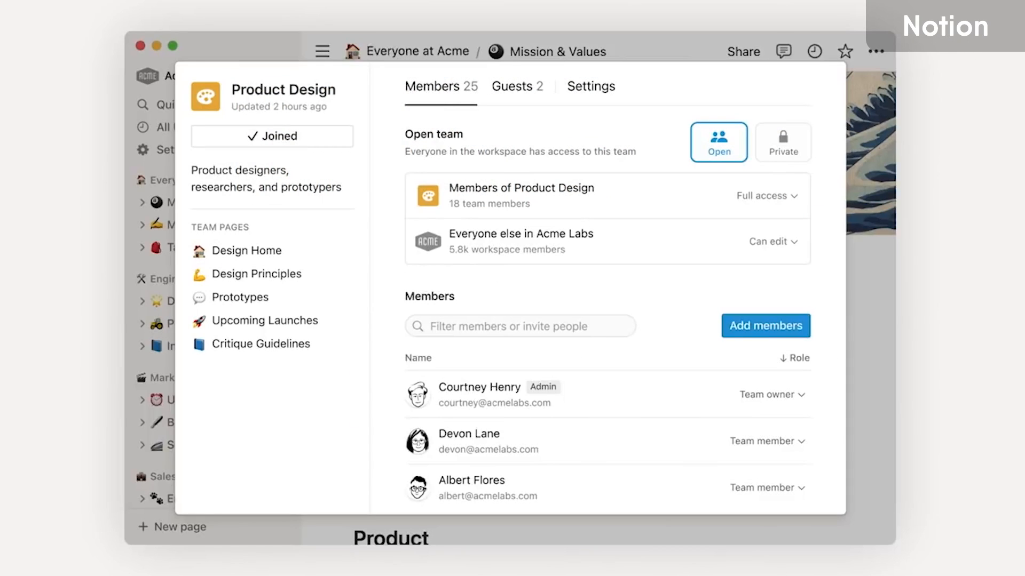
# Step: Open the Company Goals page
pyautogui.click(512, 85)
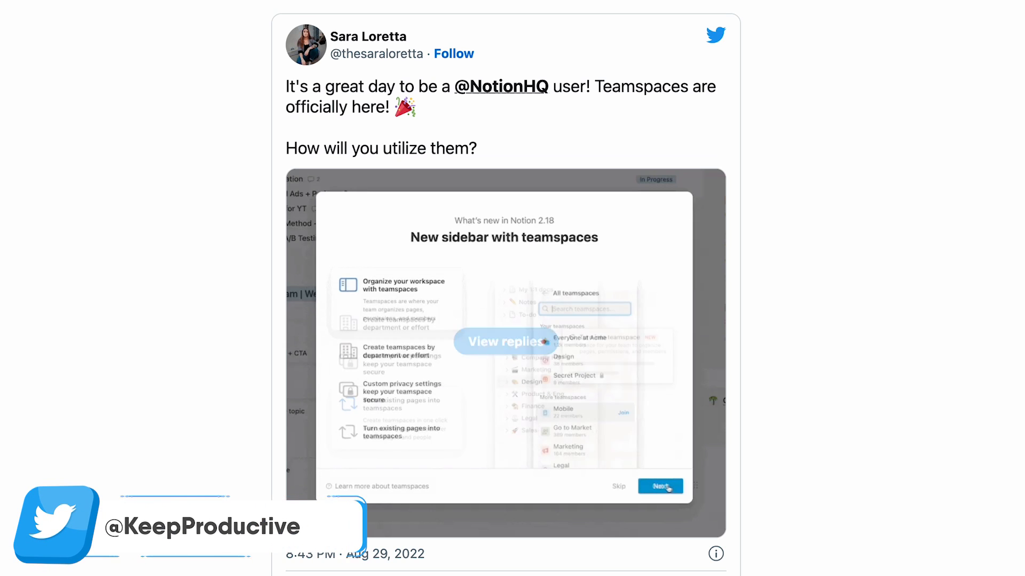
pyautogui.click(659, 486)
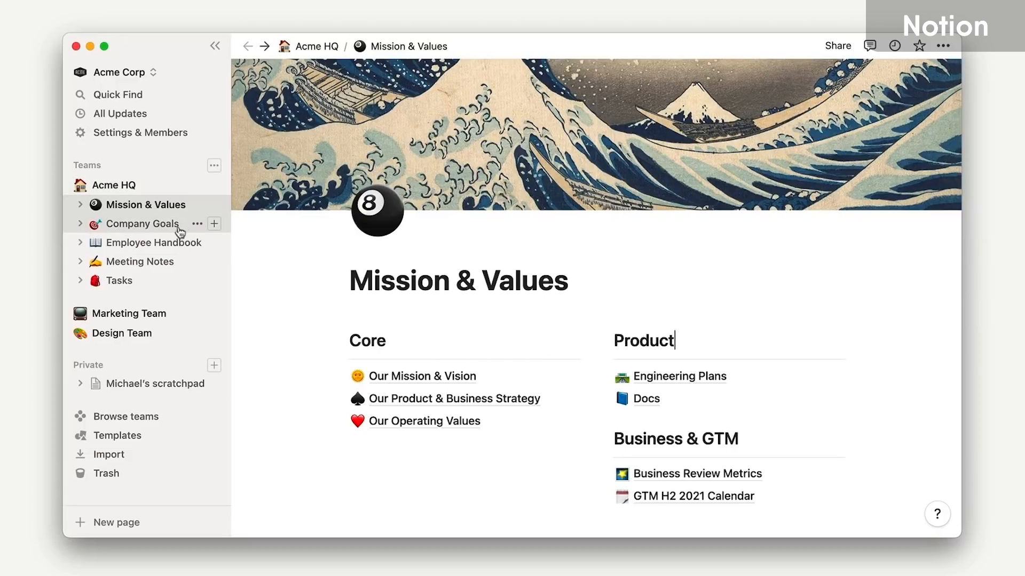
pyautogui.click(141, 223)
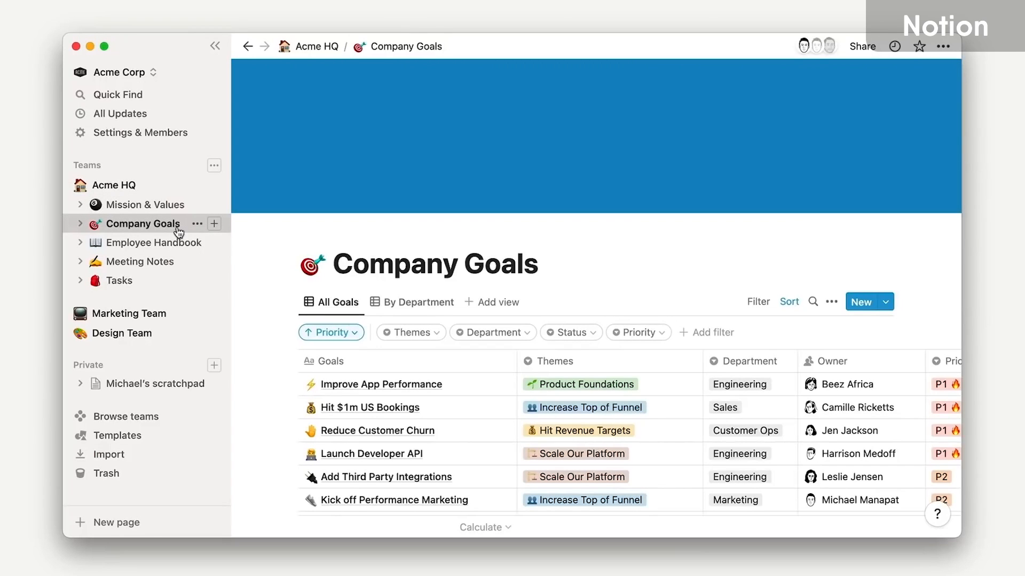
# Step: Open Acme World 2022's team settings & members and show the Full access choices
pyautogui.click(128, 313)
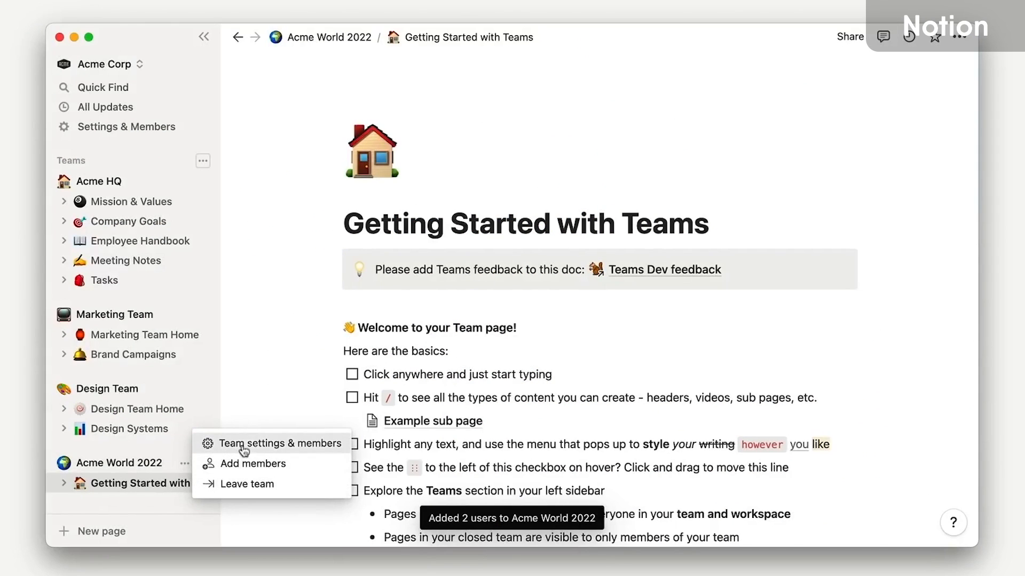
pyautogui.click(280, 443)
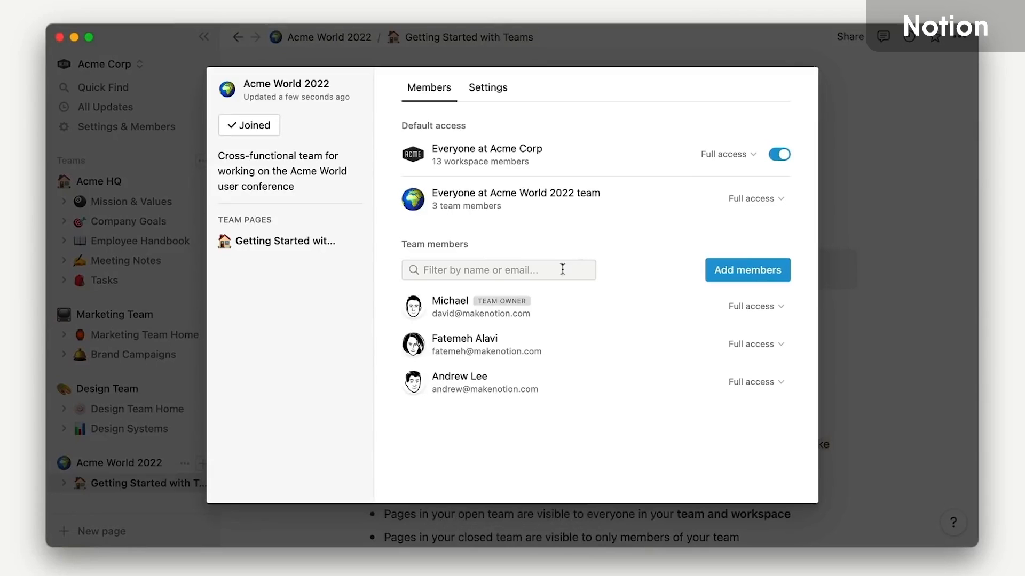
pyautogui.click(725, 154)
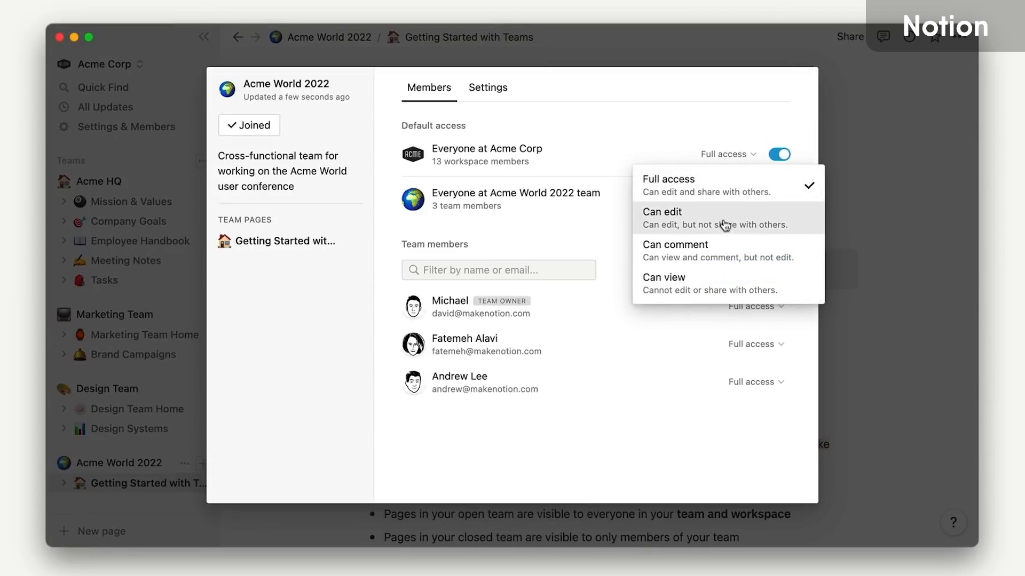
pyautogui.moveTo(576, 224)
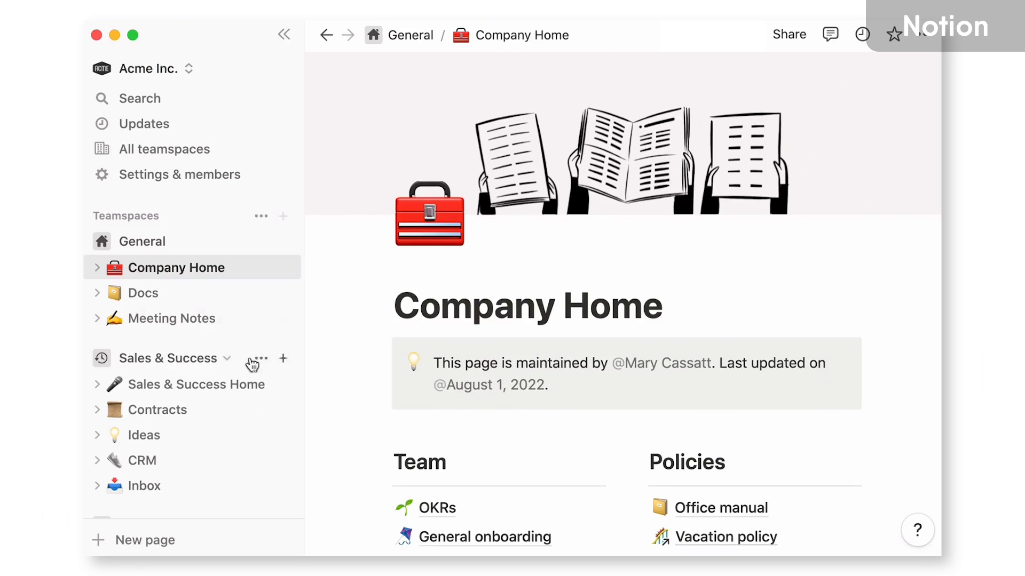
# Step: Visit Marketing Home and Support Home, then open the Browse teams directory
pyautogui.click(157, 410)
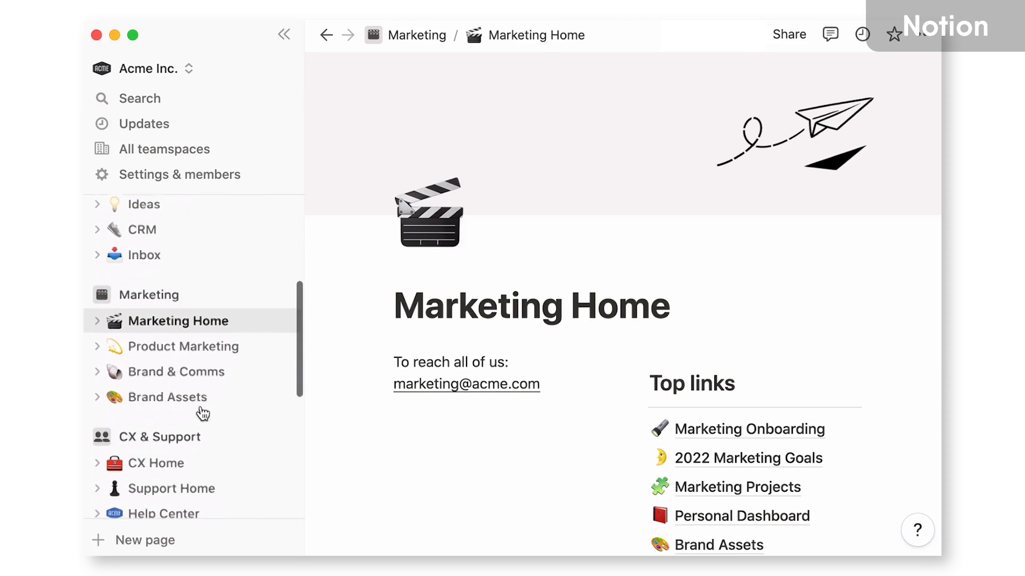
pyautogui.click(172, 488)
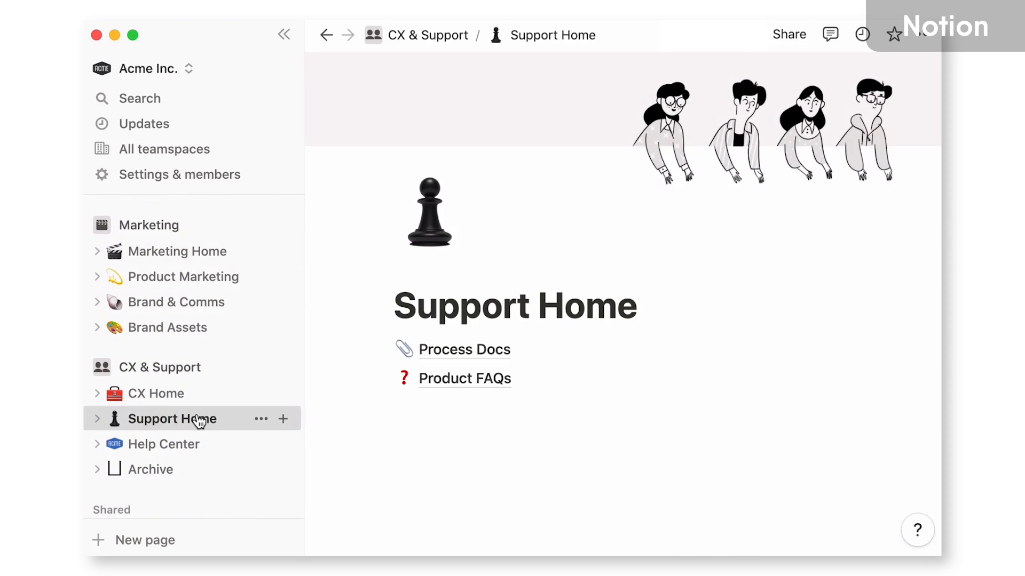
pyautogui.click(164, 148)
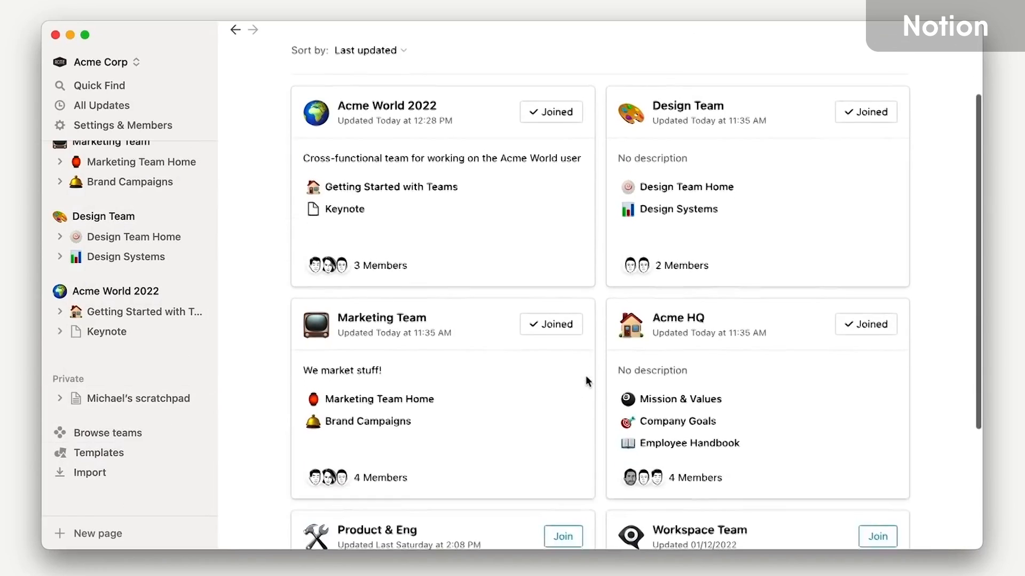
# Step: Scroll down to the Product & Eng card and join that team
pyautogui.scroll(-3)
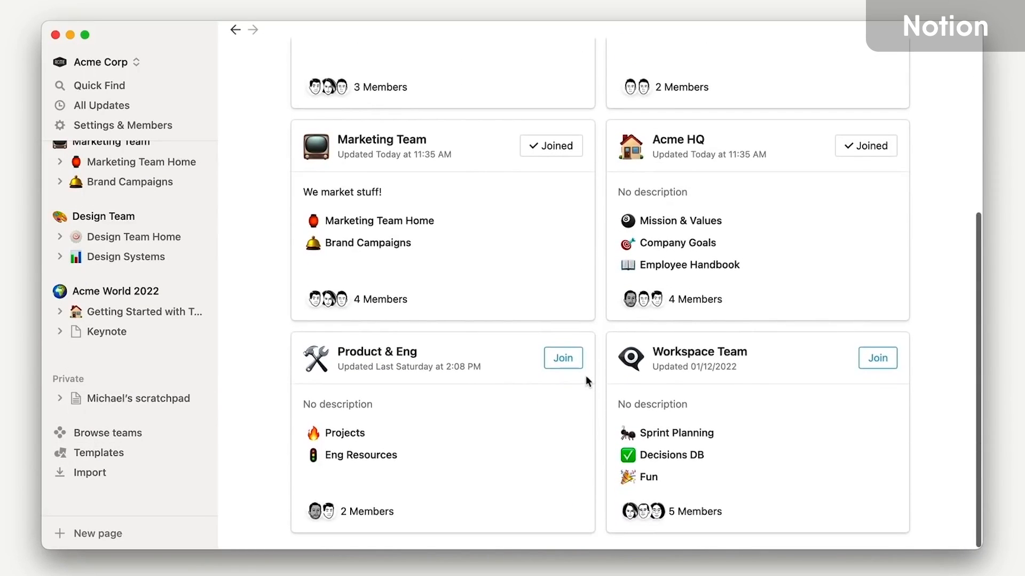
pyautogui.click(562, 358)
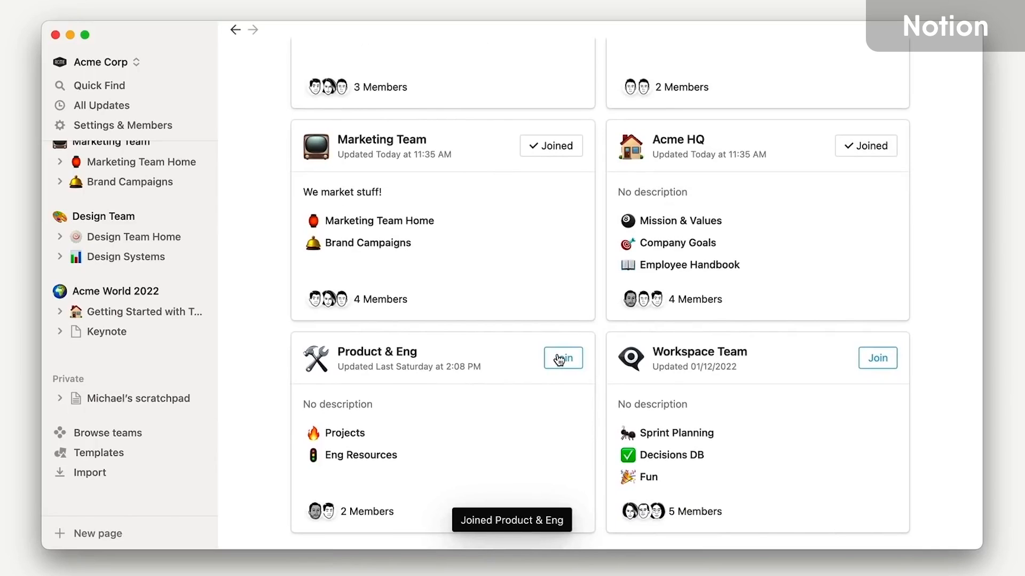
pyautogui.click(562, 358)
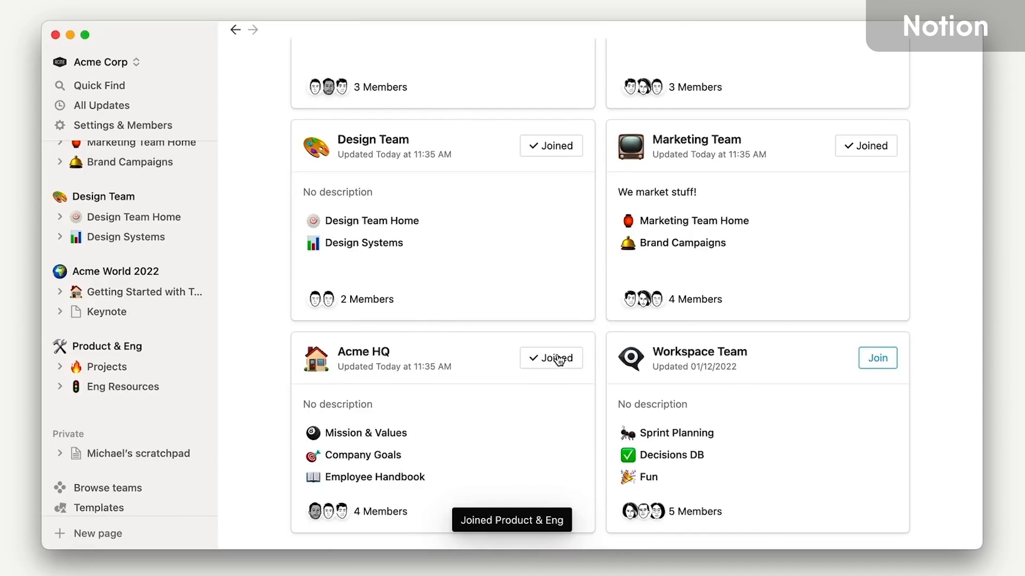
pyautogui.moveTo(483, 341)
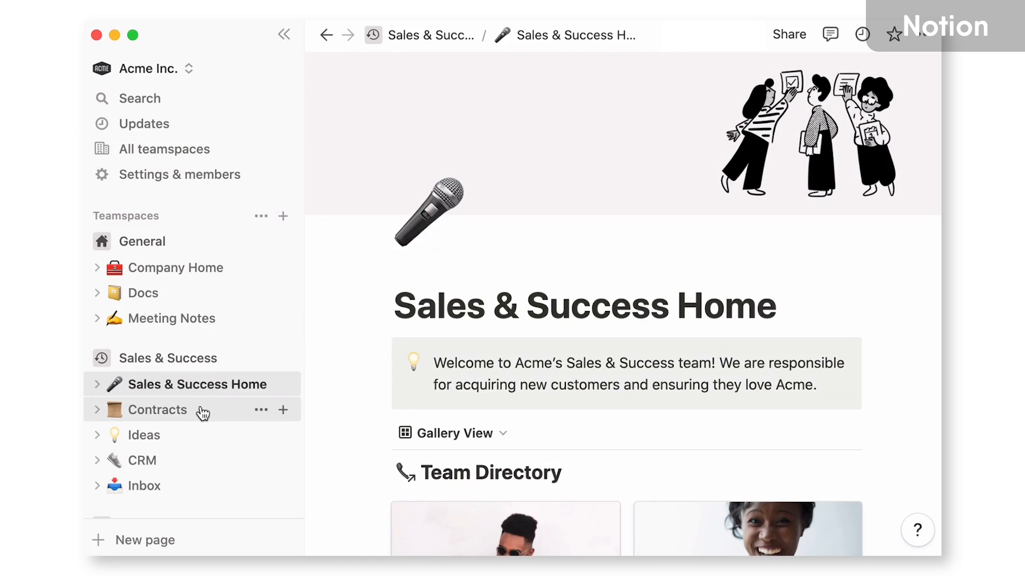
# Step: Visit Marketing Home and Help Center, then show Acme World 2022's security Settings tab
pyautogui.click(183, 406)
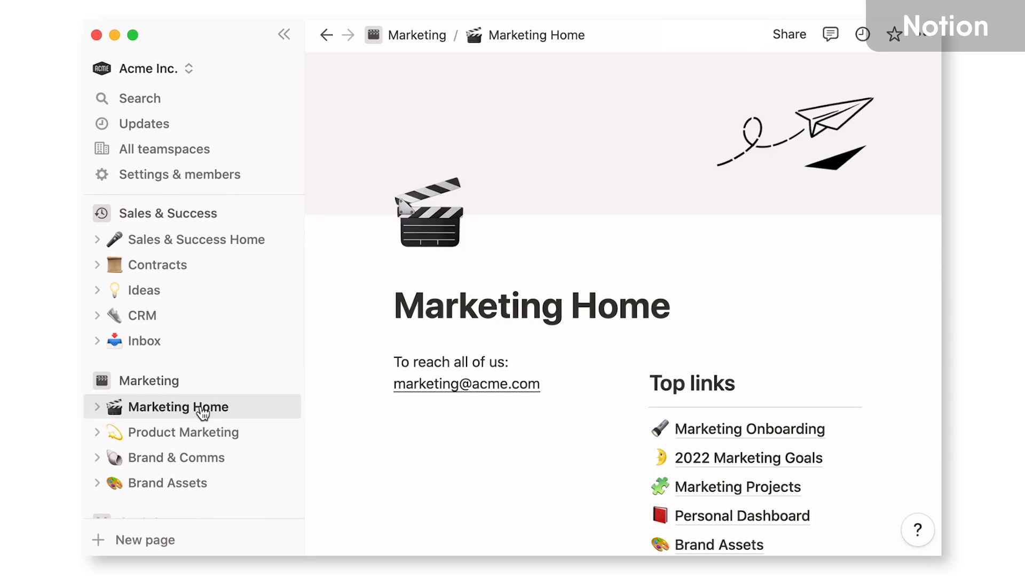
pyautogui.scroll(-3)
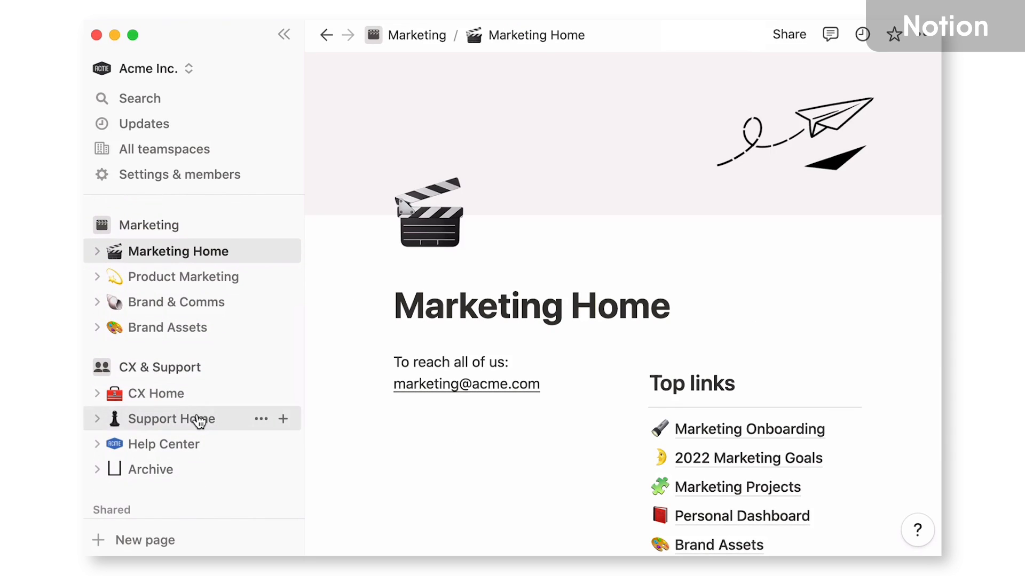
pyautogui.click(164, 444)
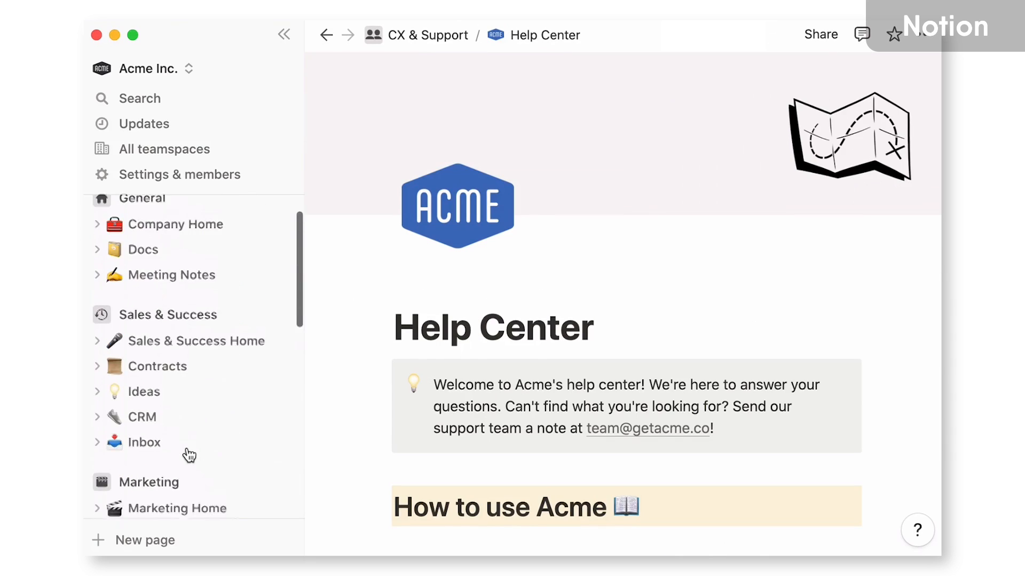
pyautogui.click(175, 224)
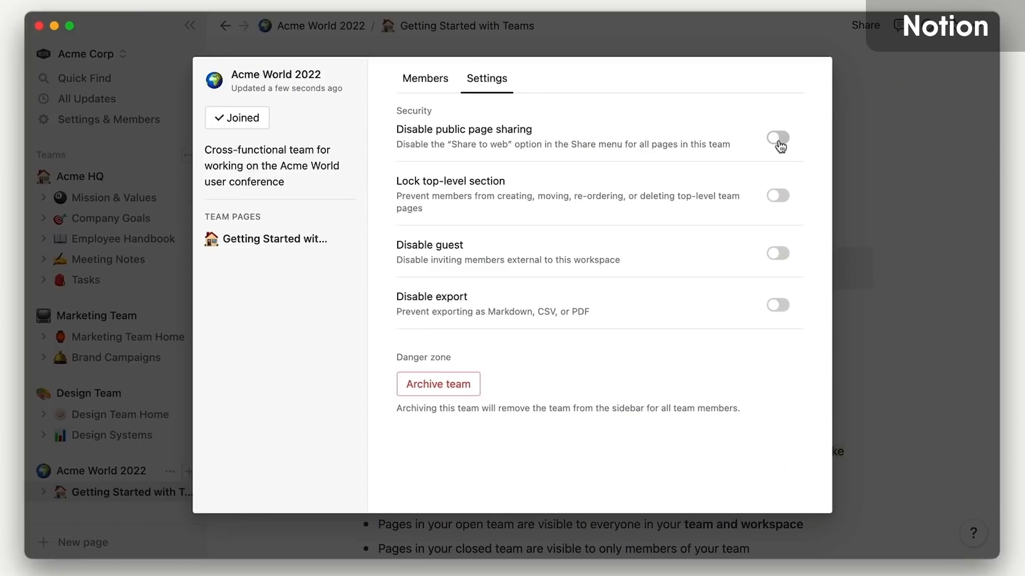
pyautogui.click(777, 138)
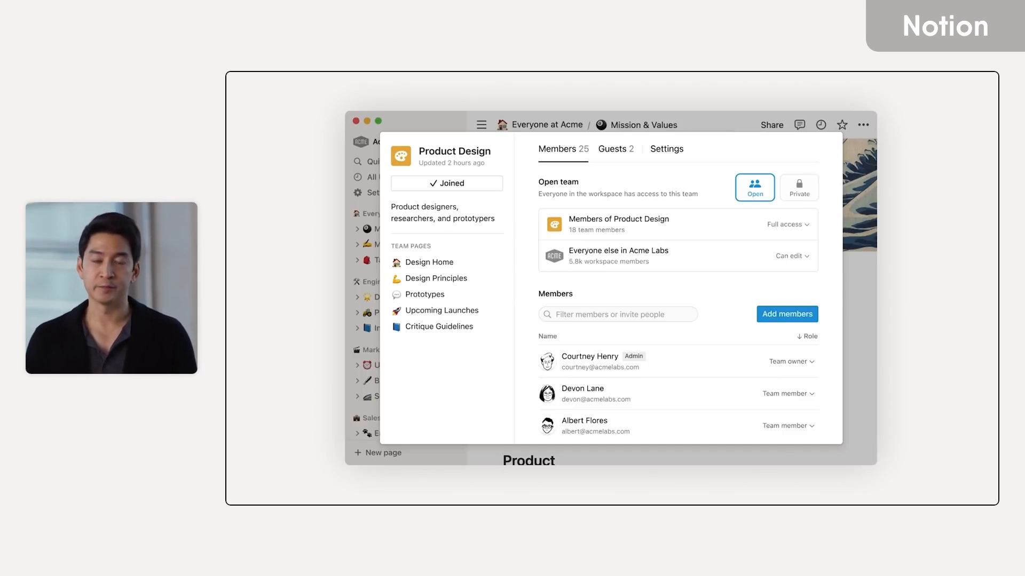
pyautogui.click(612, 149)
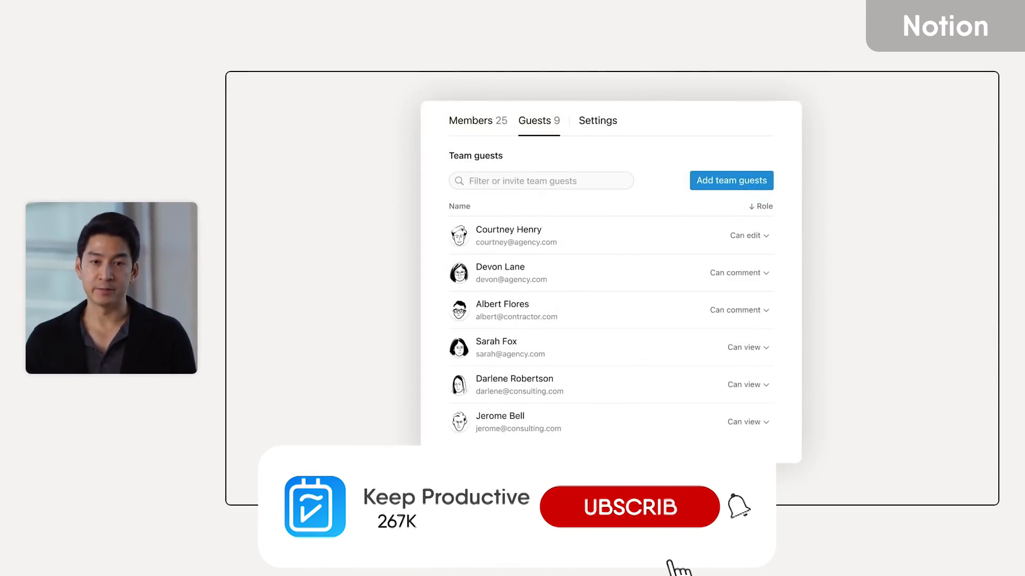
pyautogui.click(628, 507)
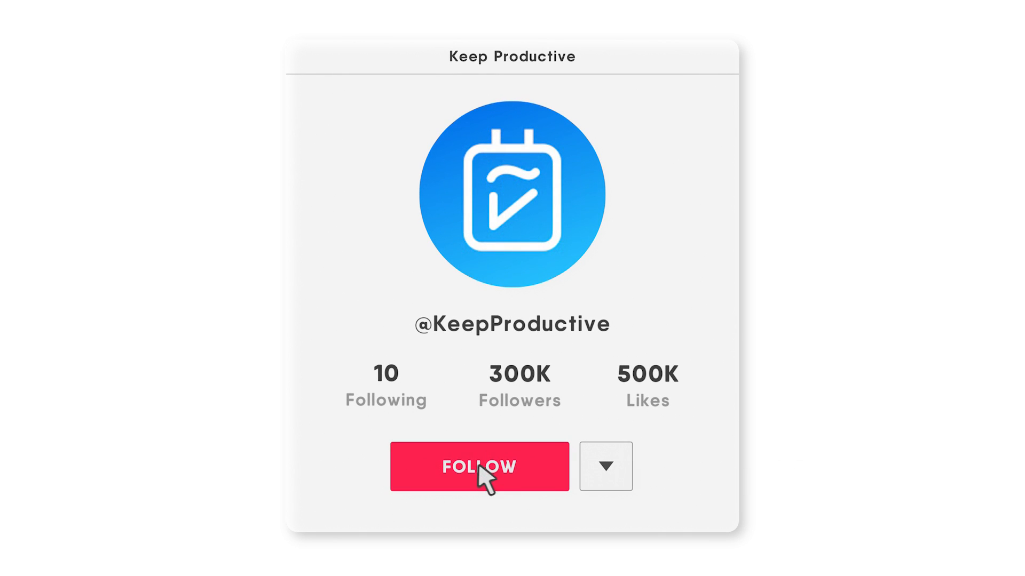
pyautogui.click(479, 466)
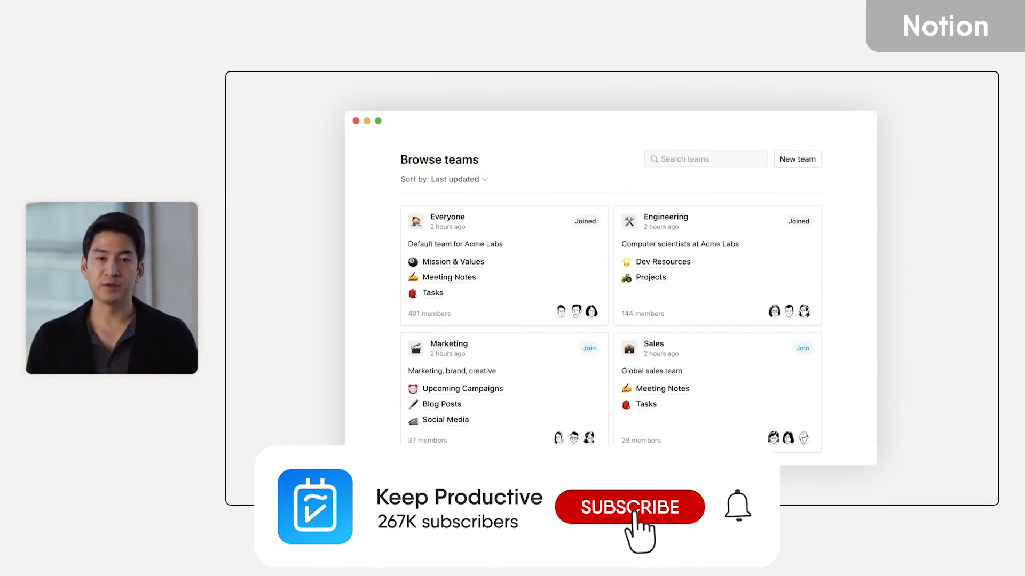
pyautogui.click(628, 506)
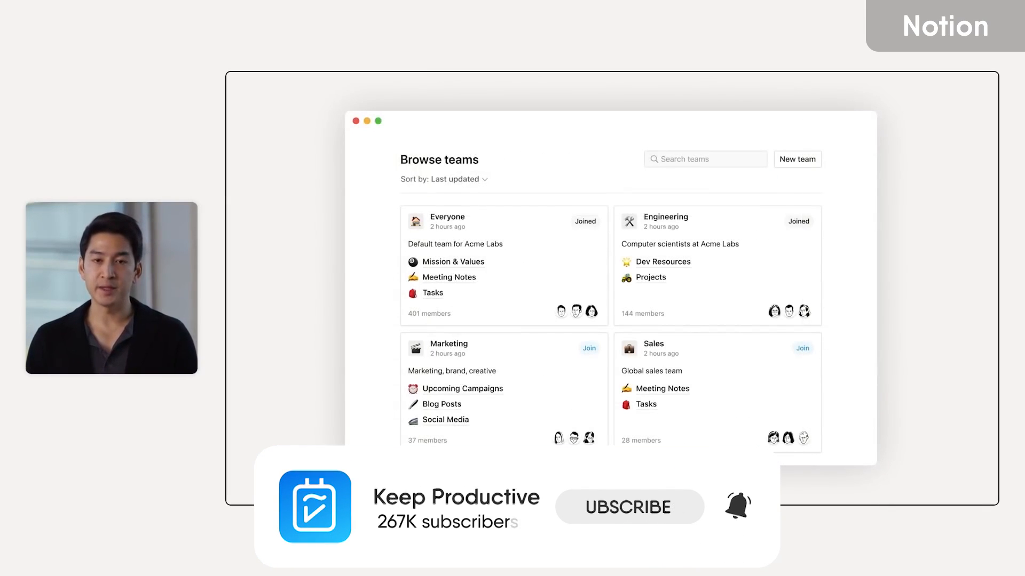